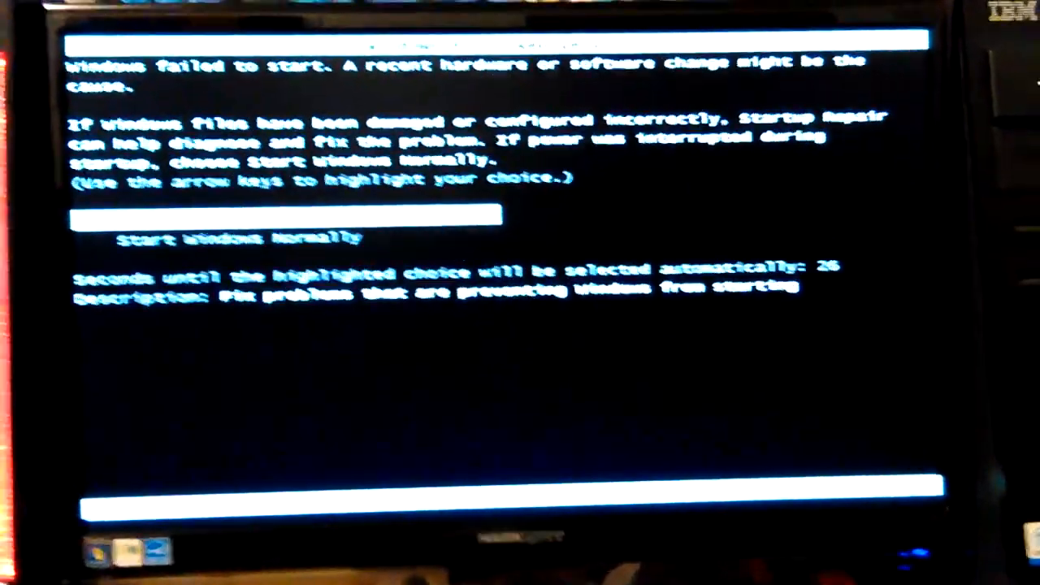
Reboot from the Easy2Boot USB drive so its main menu appears instead of Windows Error Recovery
{"action": "key", "text": "up"}
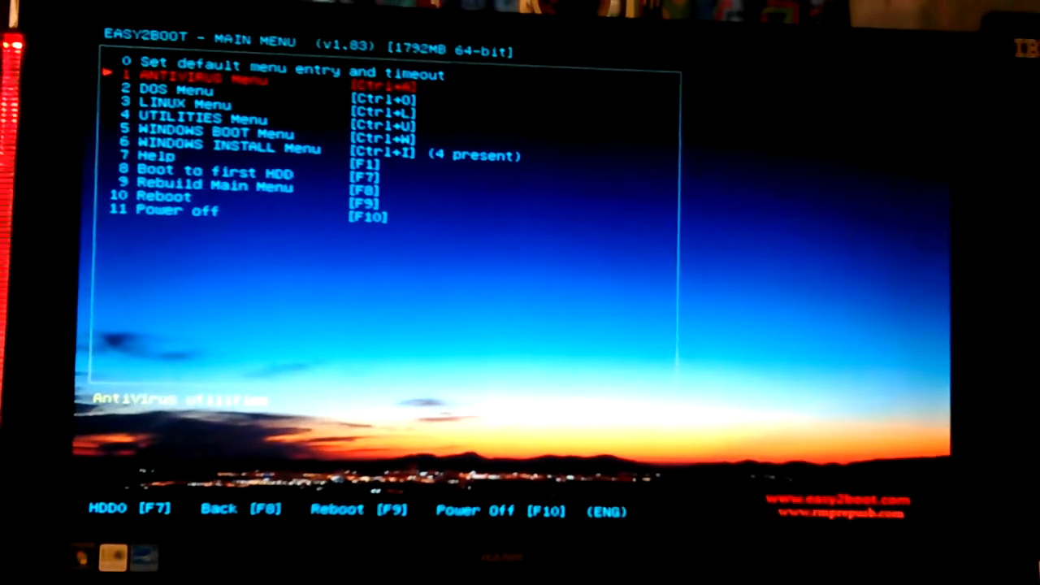
Enter the Windows Install menu and list the four Windows 7 ISOs, highlighting the 64-bit Professional entry
{"action": "key", "text": "Down"}
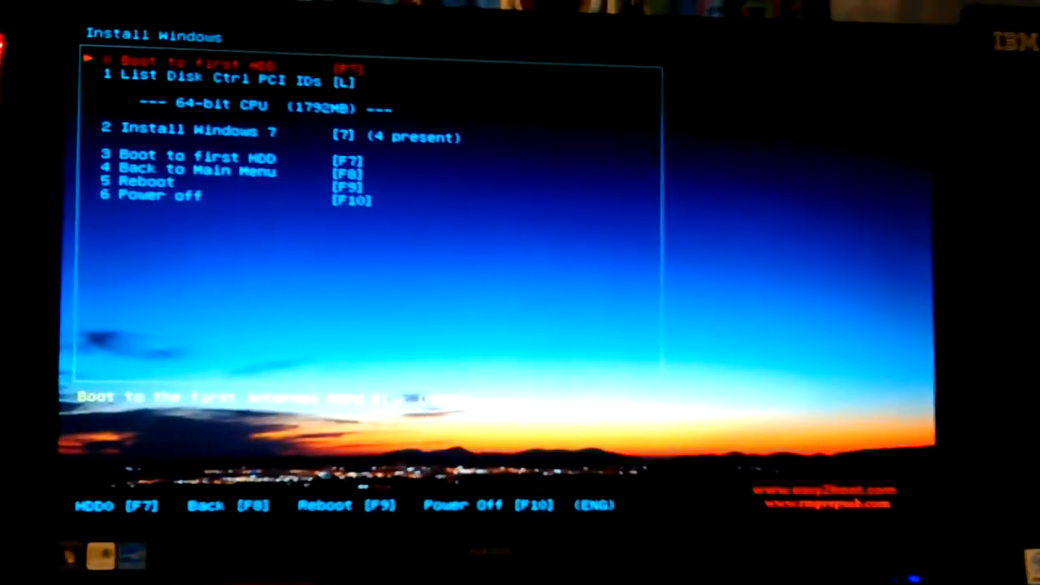
{"action": "key", "text": "down"}
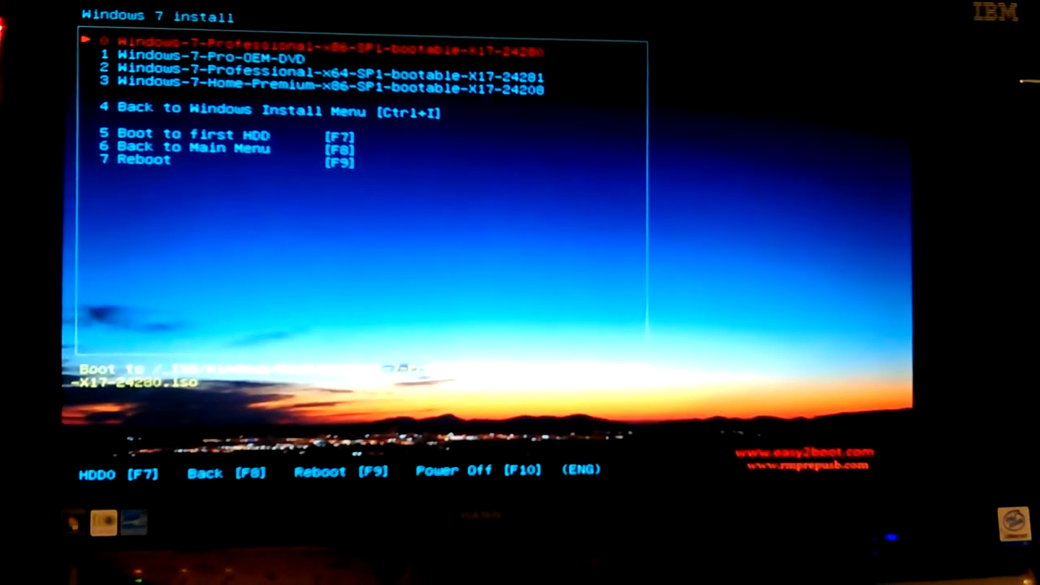
{"action": "key", "text": "down"}
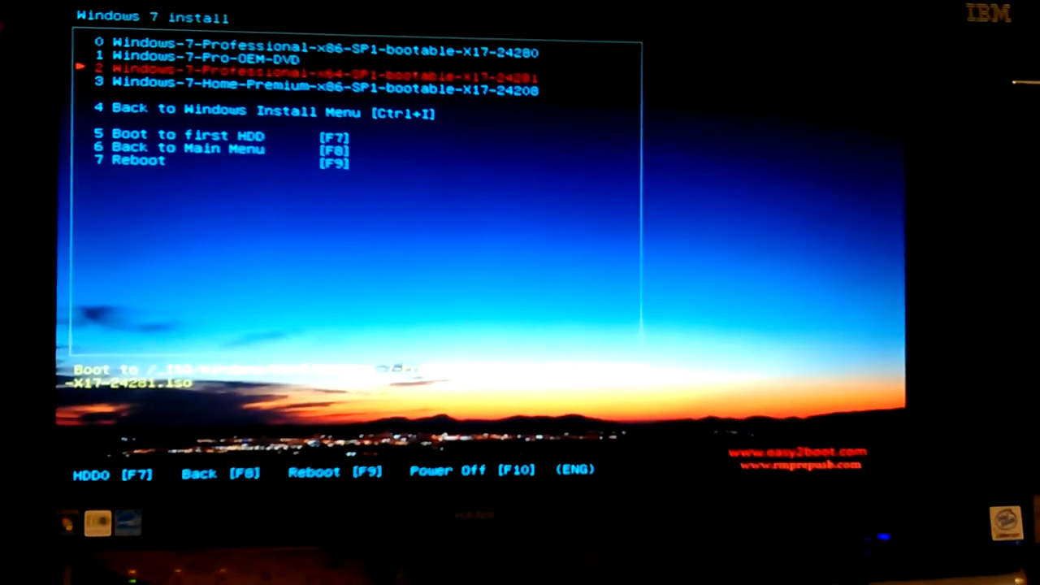
{"action": "key", "text": "Down"}
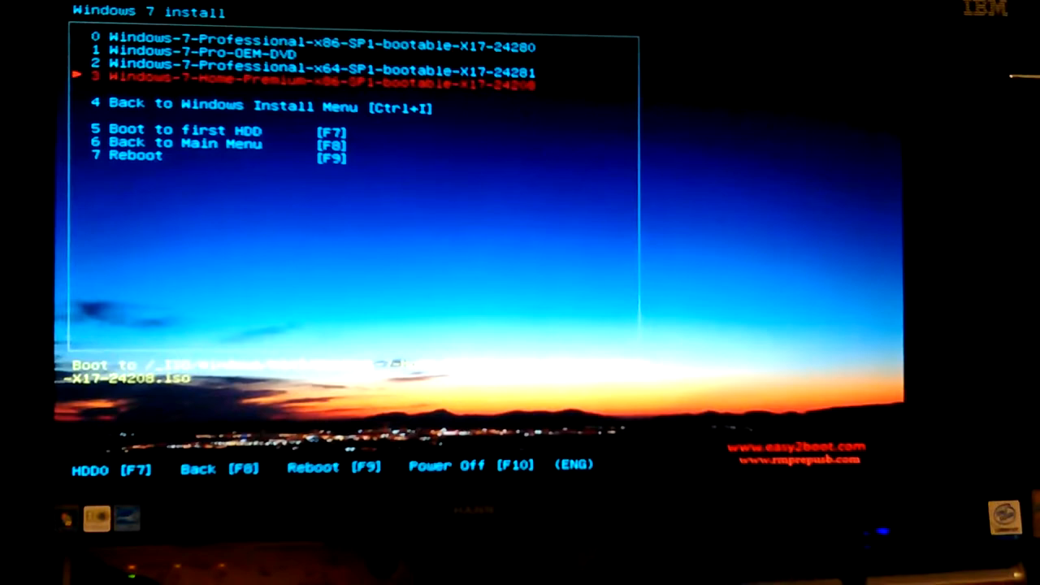
{"action": "key", "text": "Down"}
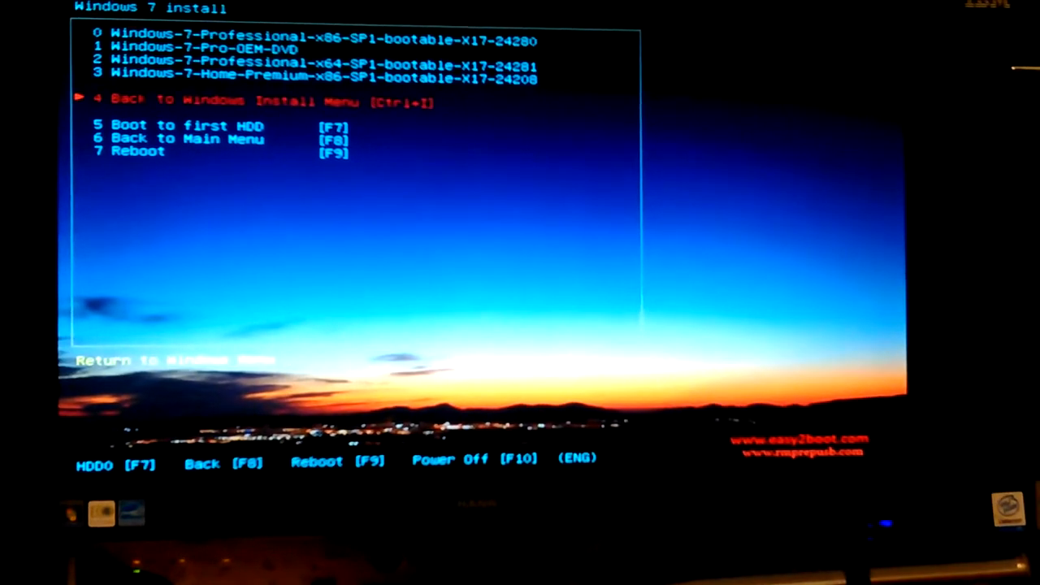
{"action": "key", "text": "up"}
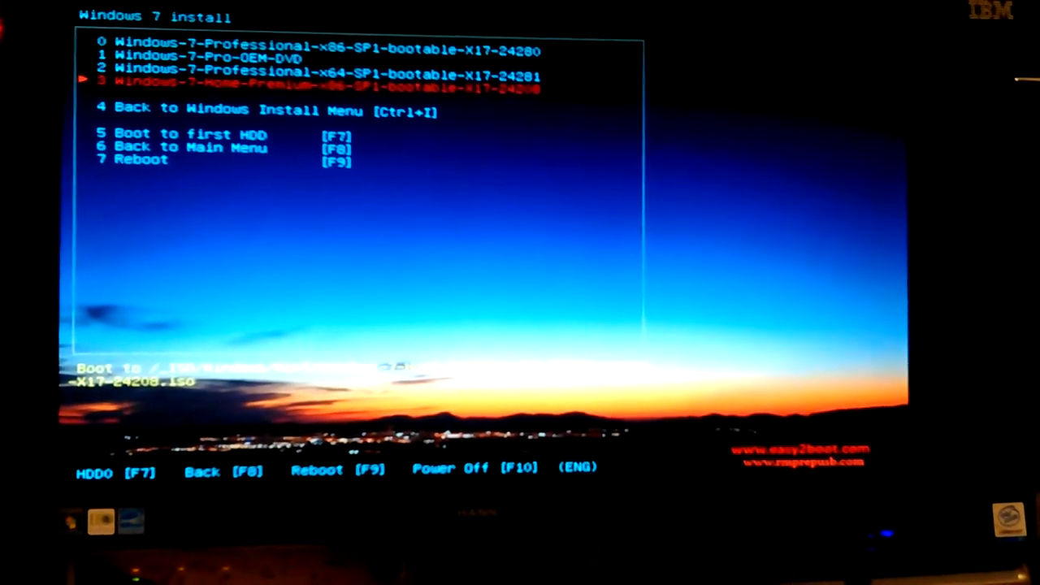
{"action": "key", "text": "up"}
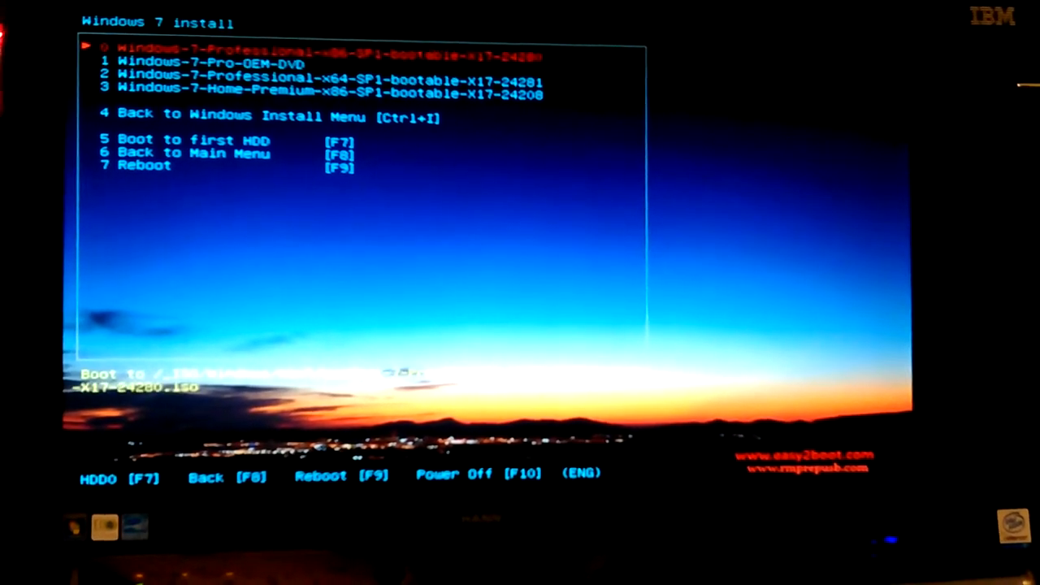
{"action": "key", "text": "down"}
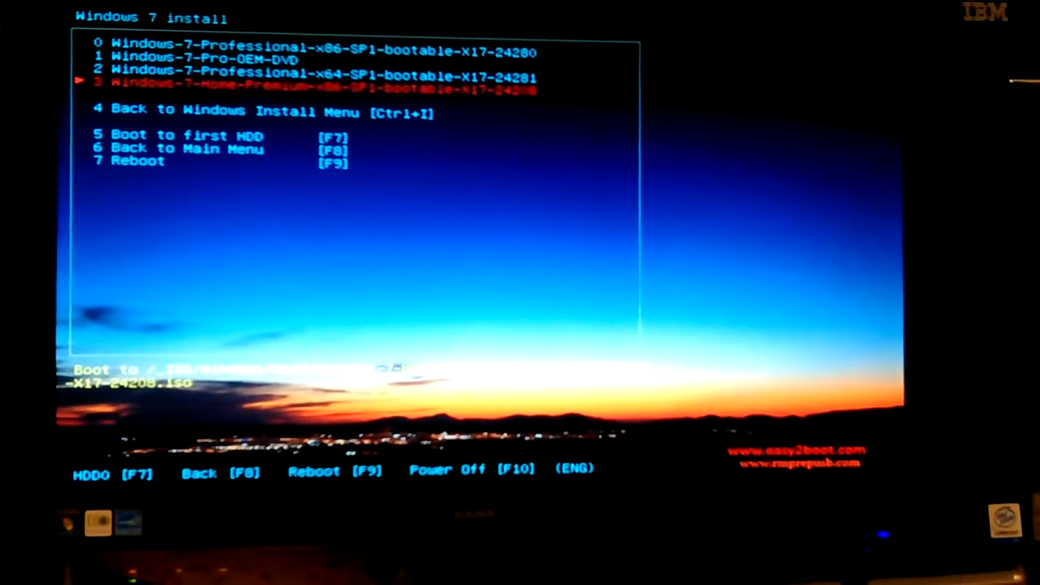
{"action": "key", "text": "Down"}
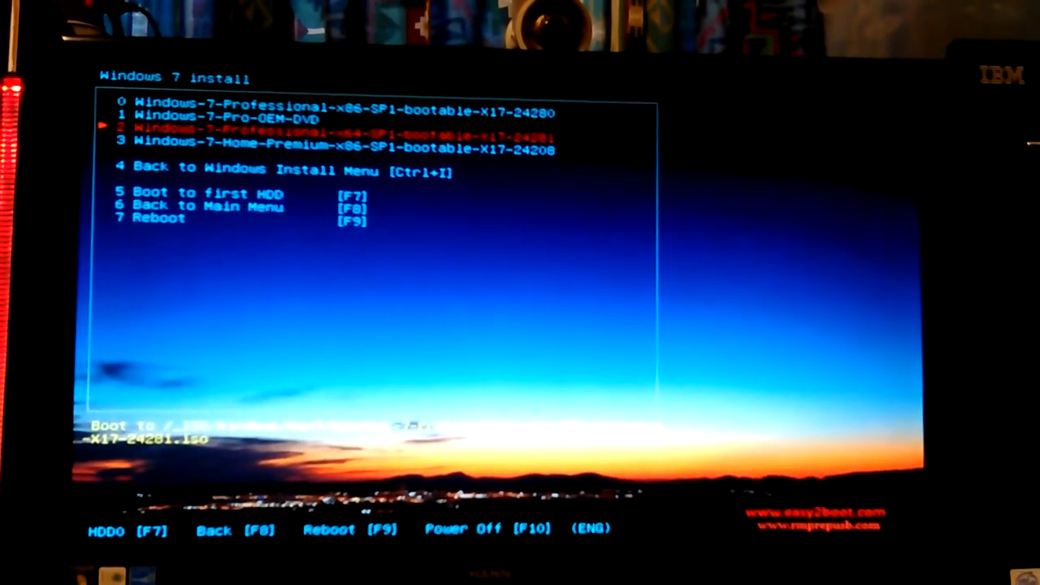
{"action": "key", "text": "Down"}
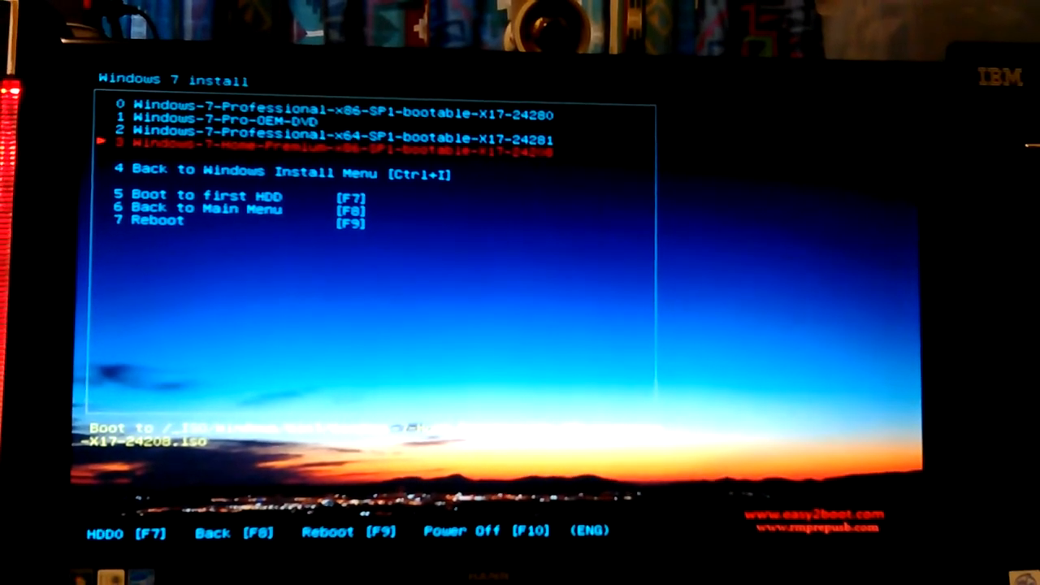
{"action": "key", "text": "up"}
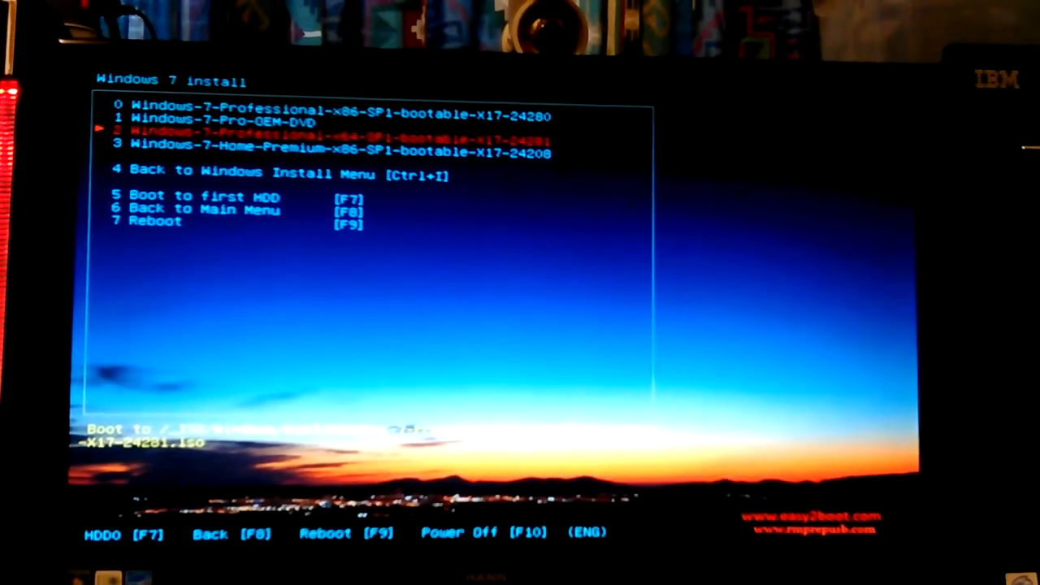
{"action": "key", "text": "up"}
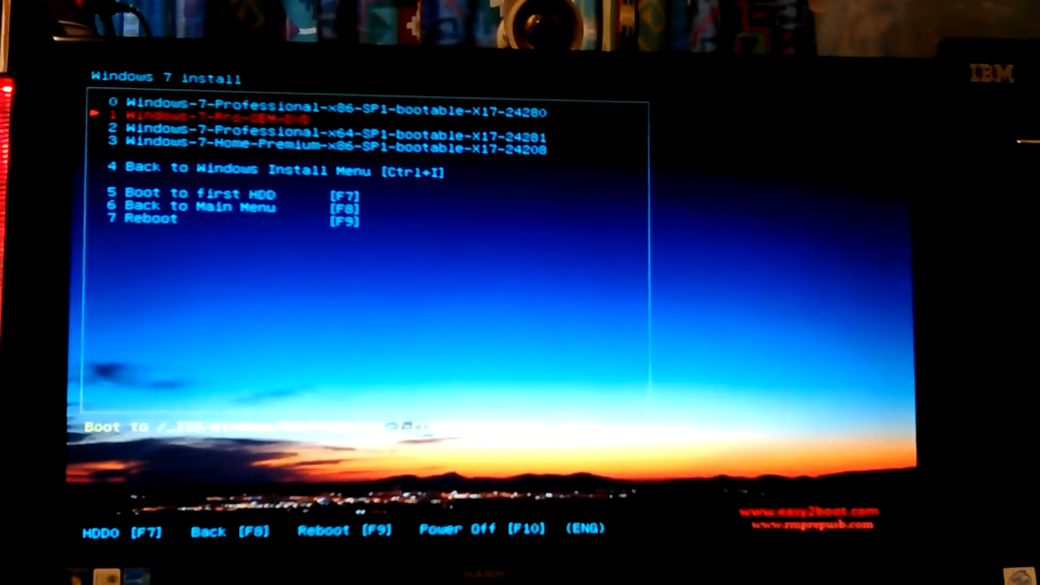
{"action": "key", "text": "down"}
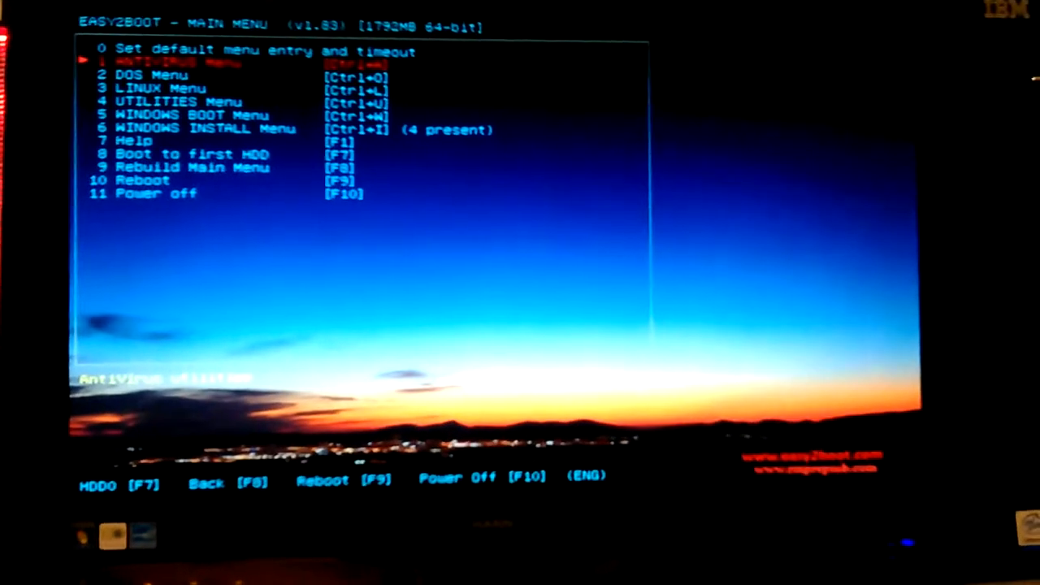
{"action": "key", "text": "Down"}
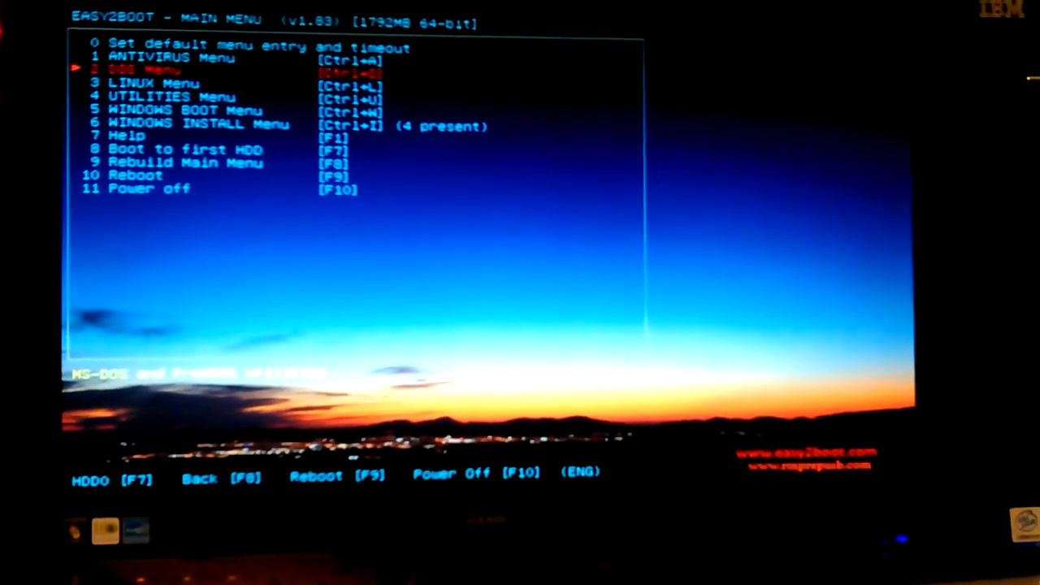
{"action": "key", "text": "down"}
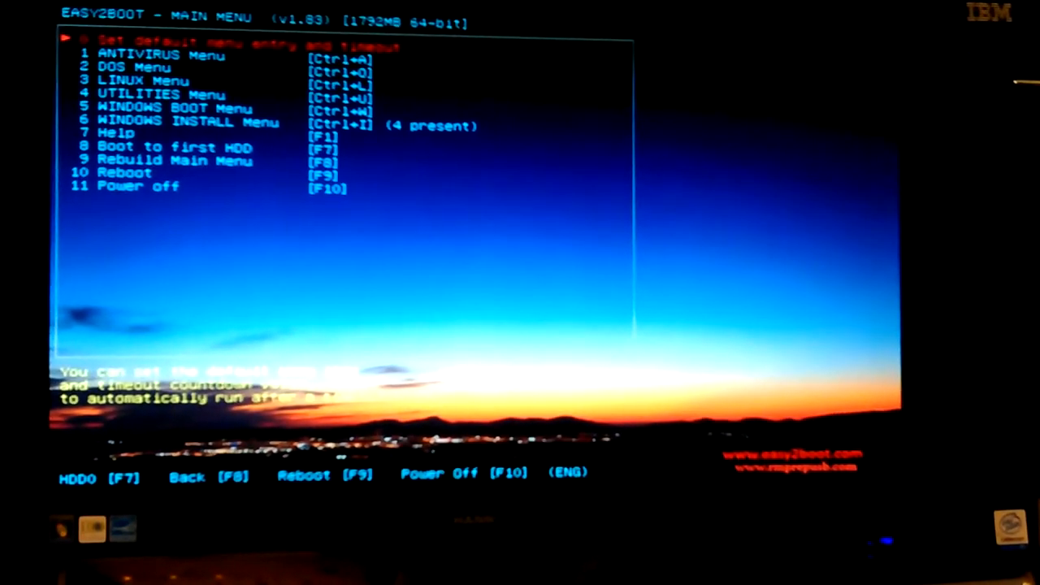
{"action": "key", "text": "Down"}
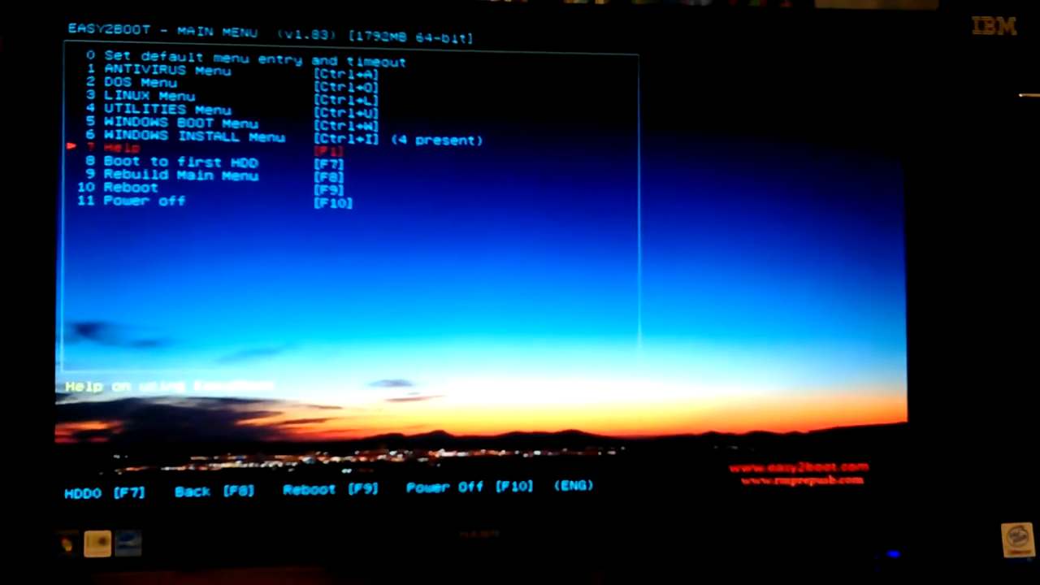
{"action": "key", "text": "down"}
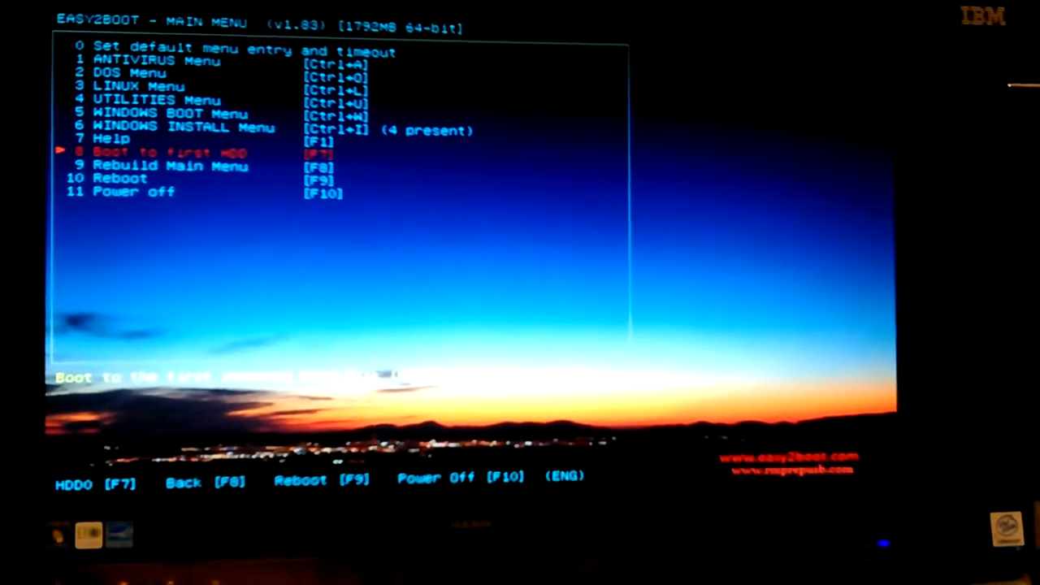
{"action": "key", "text": "Down"}
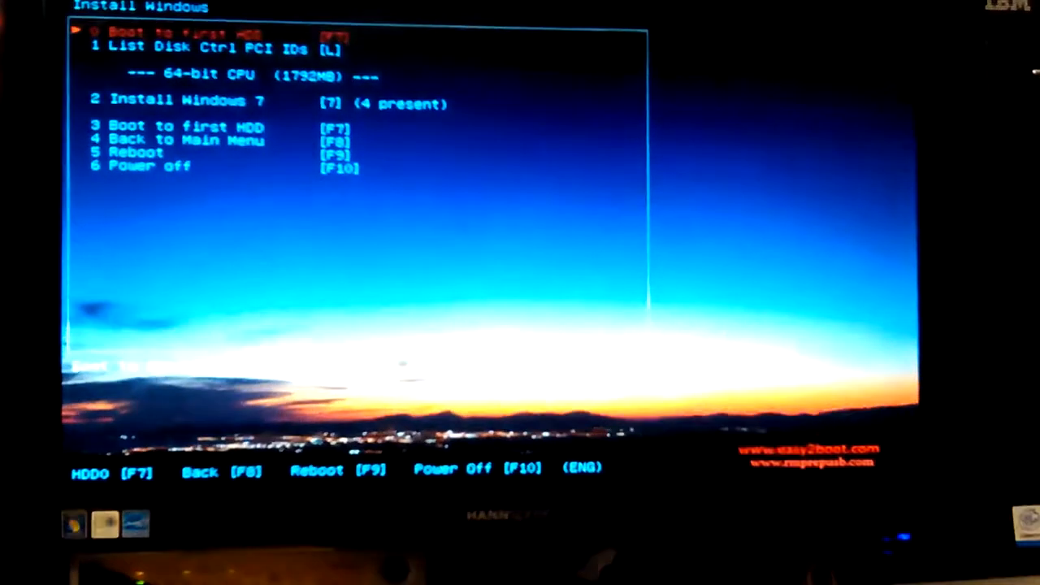
{"action": "key", "text": "Down"}
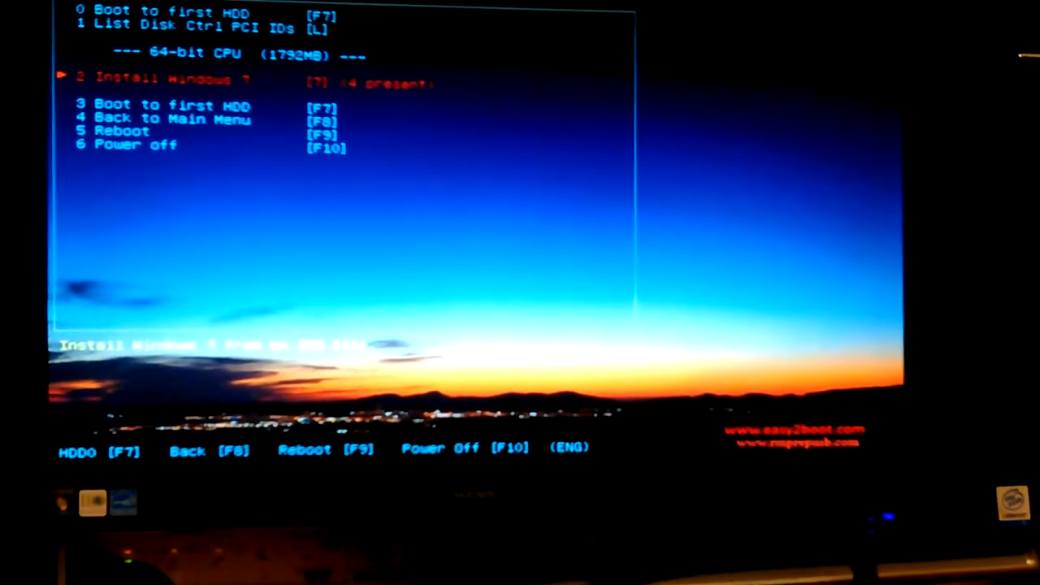
{"action": "key", "text": "Down"}
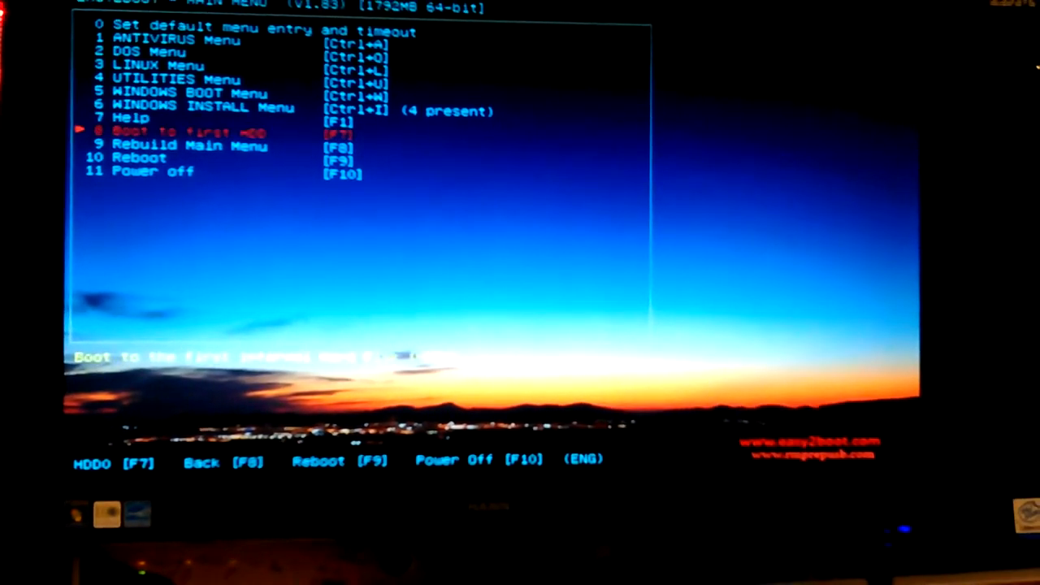
Show the Windows Install submenu (Install Windows 7, 4 ISOs present) and browse its entries
{"action": "key", "text": "Down"}
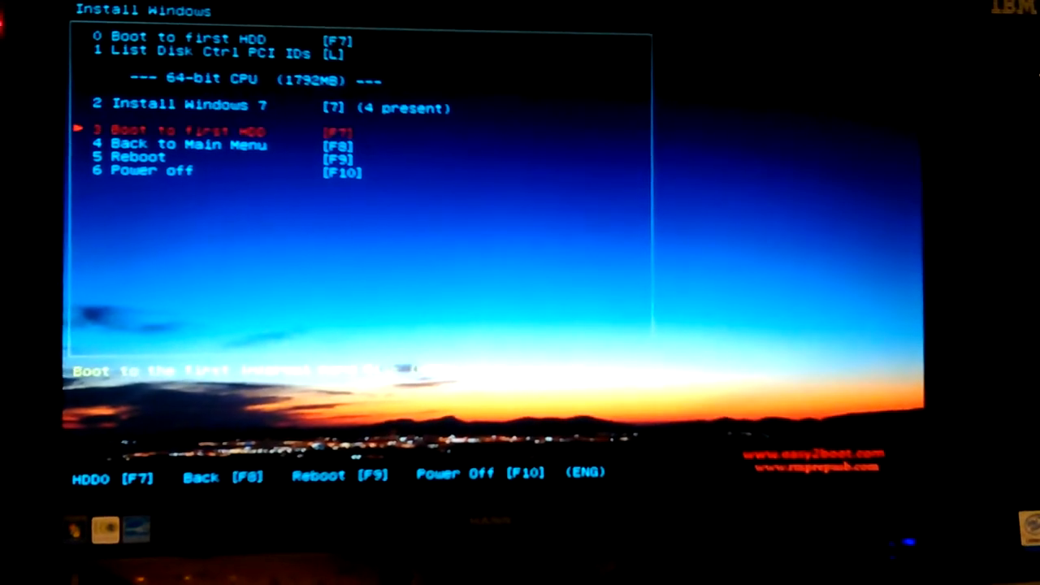
{"action": "key", "text": "up"}
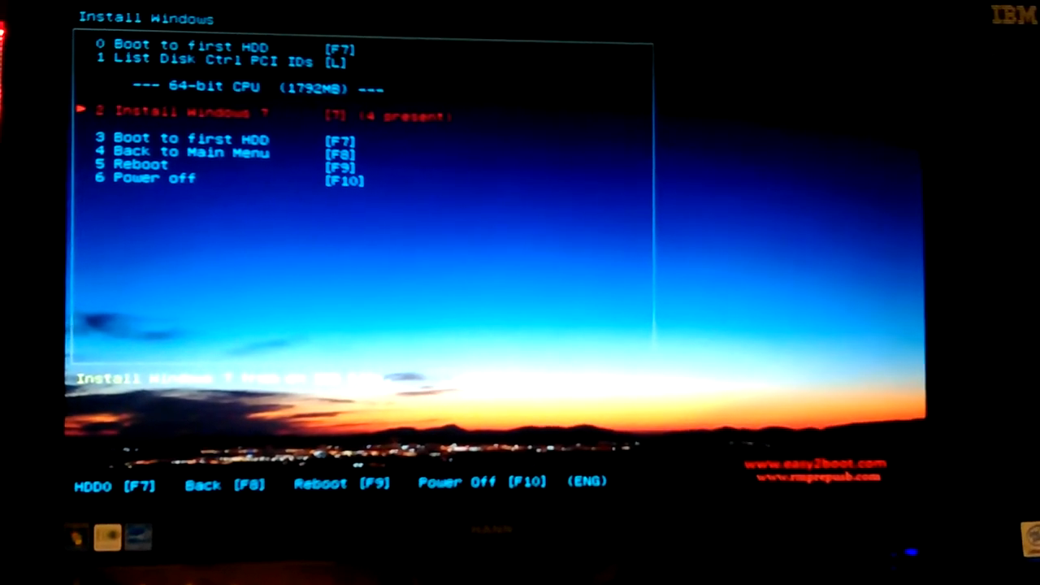
{"action": "key", "text": "Down"}
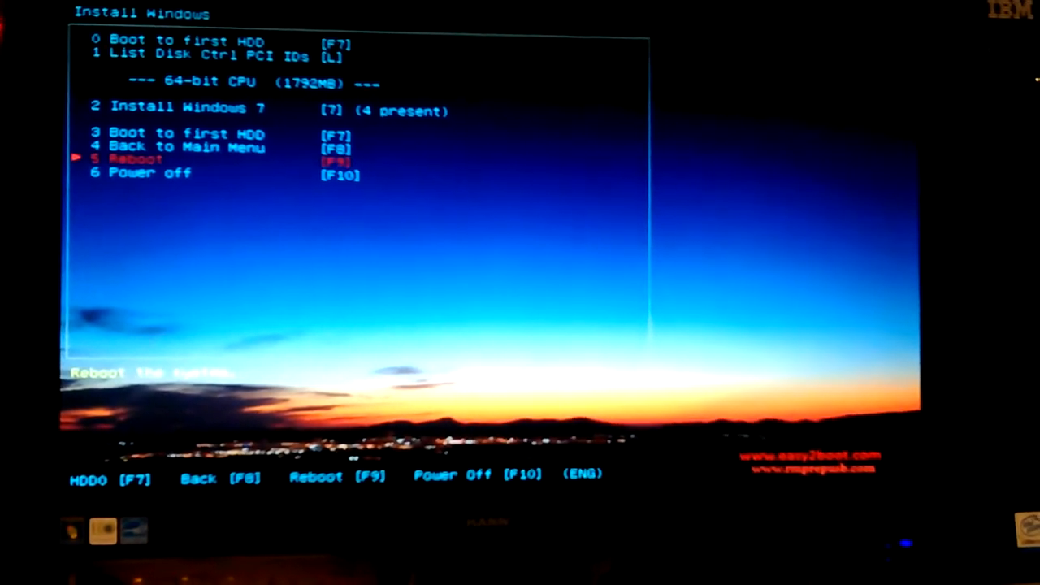
{"action": "key", "text": "up"}
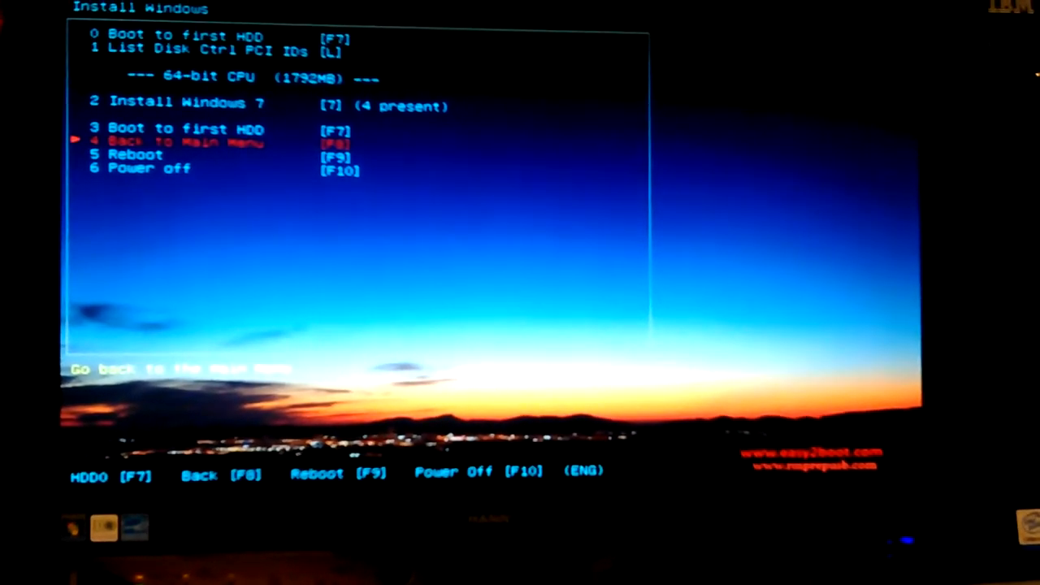
Return to the main boot menu with F8 and highlight the Windows Install entry again
{"action": "key", "text": "F8"}
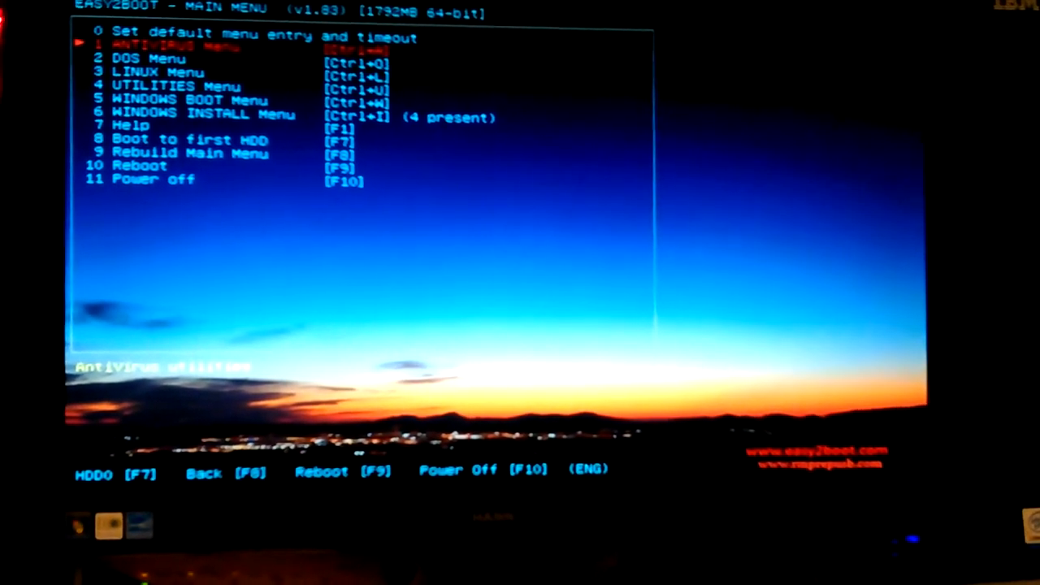
{"action": "key", "text": "down"}
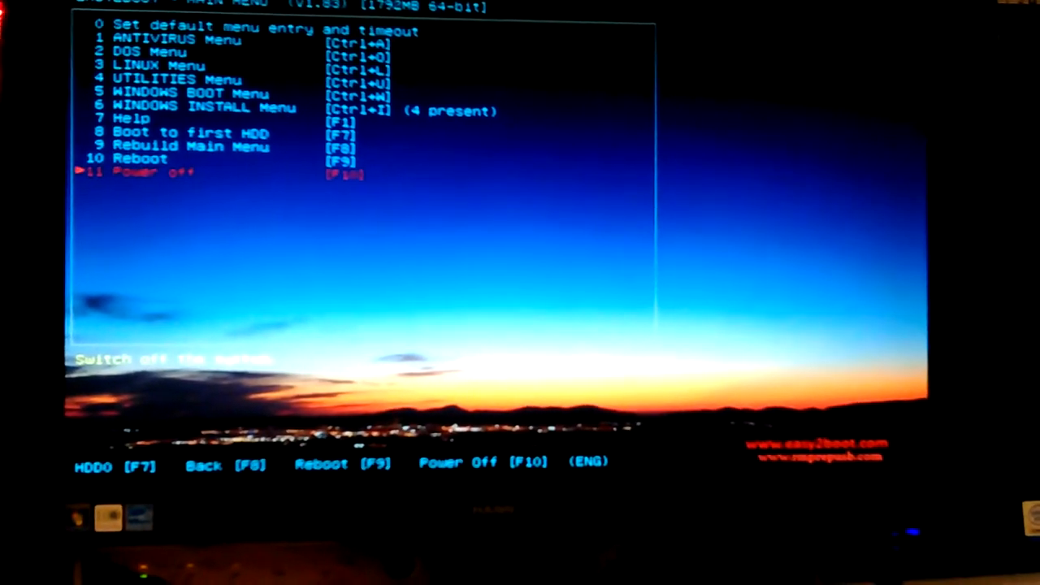
{"action": "key", "text": "up"}
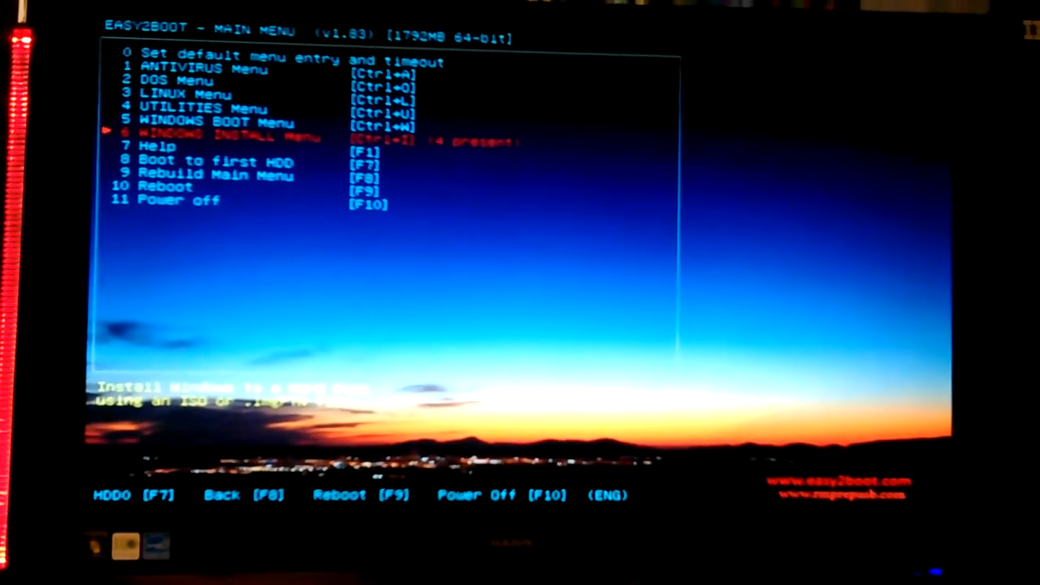
{"action": "key", "text": "up"}
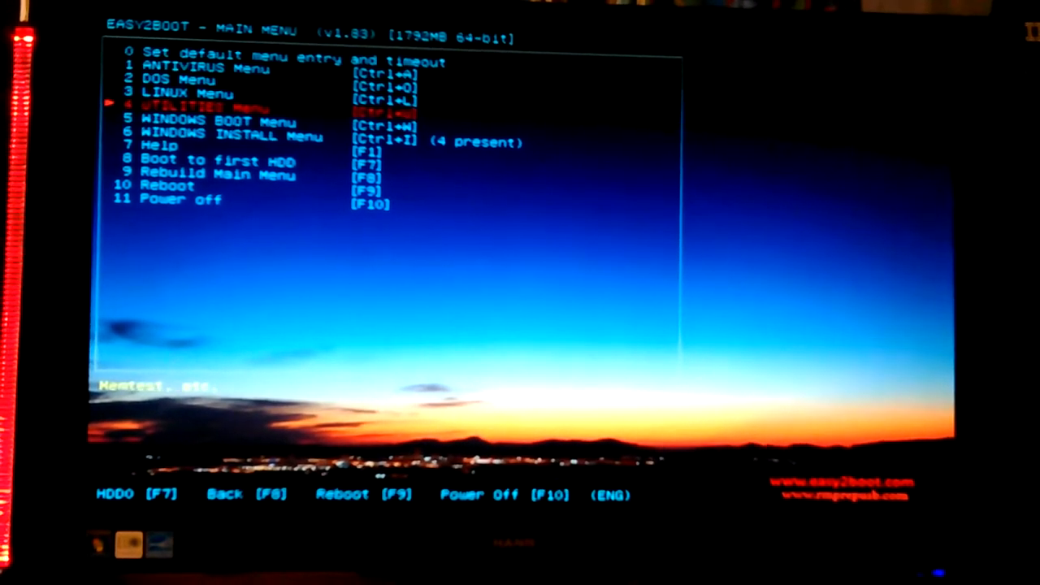
{"action": "key", "text": "down"}
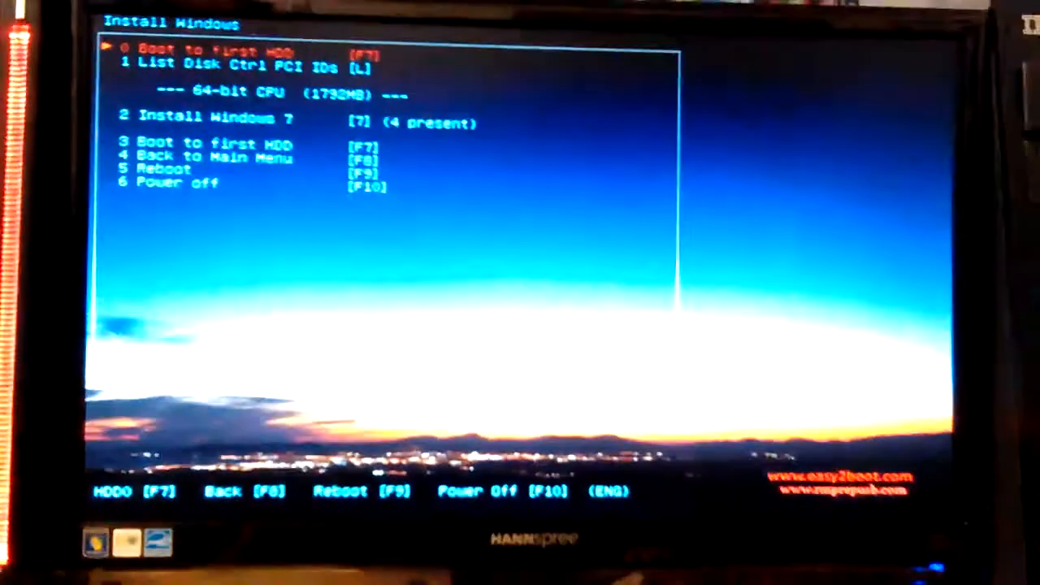
{"action": "key", "text": "down"}
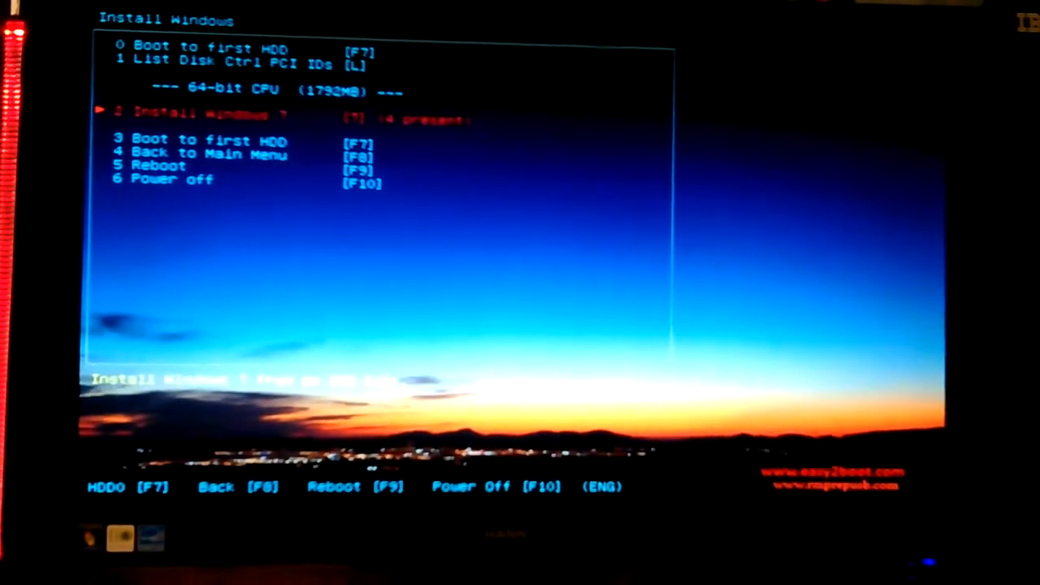
{"action": "key", "text": "F8"}
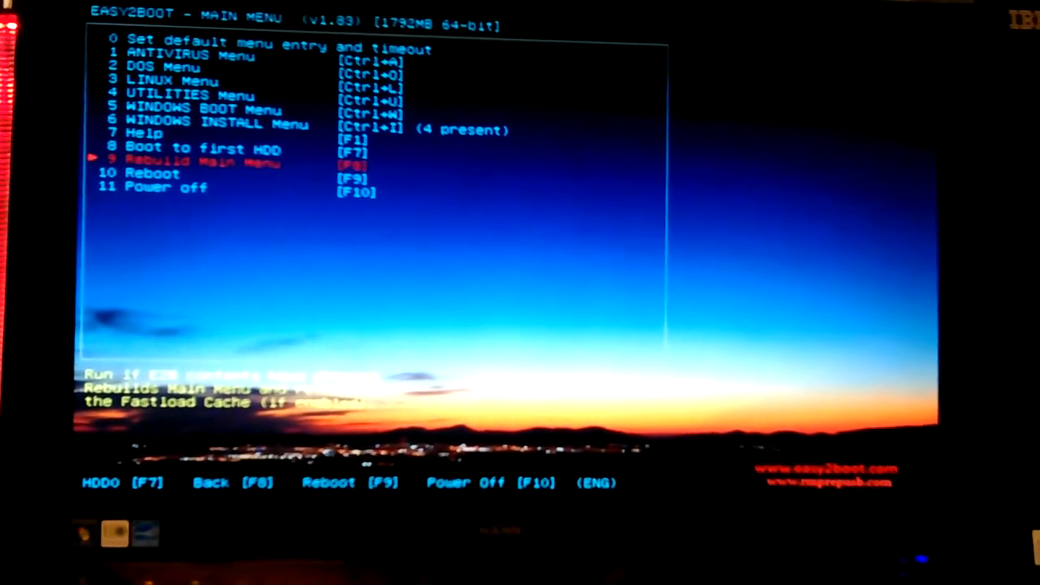
Enter the Antivirus submenu listing the Bitdefender, F-Secure and vbarescue rescue entries
{"action": "key", "text": "Down"}
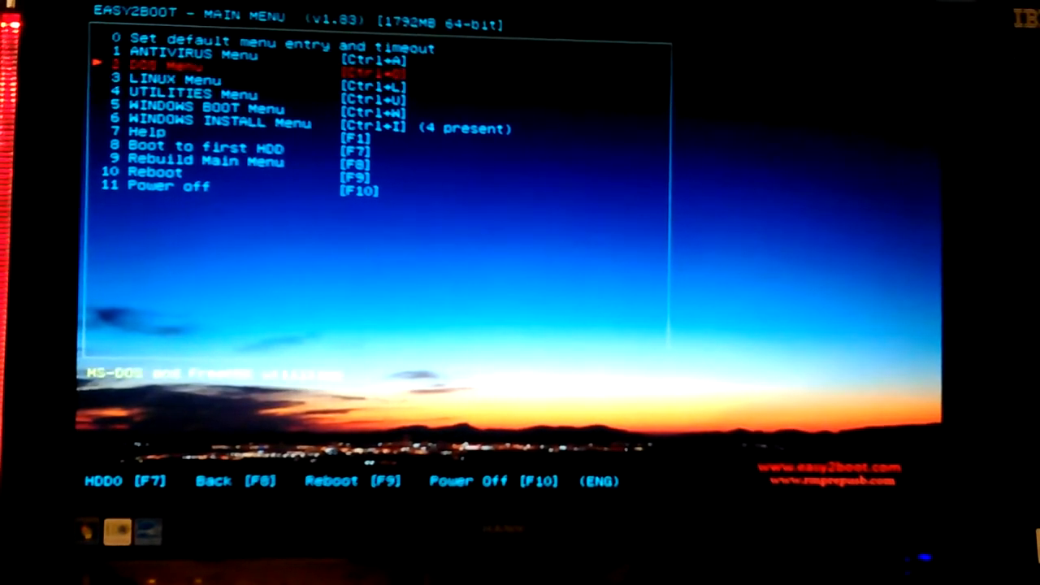
{"action": "key", "text": "Return"}
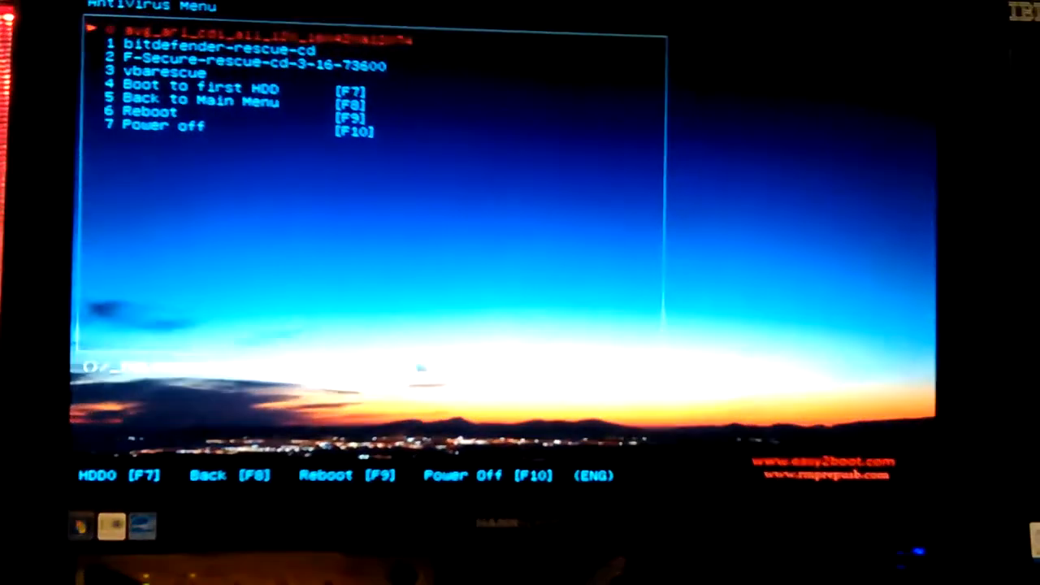